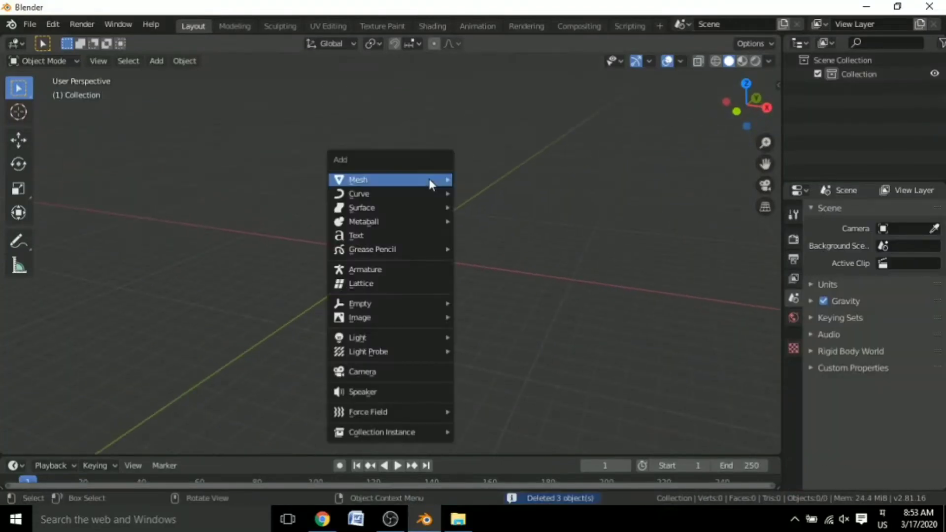
Add a plane, stand it upright at 90° and scale it to about 2.55
left_click(359, 179)
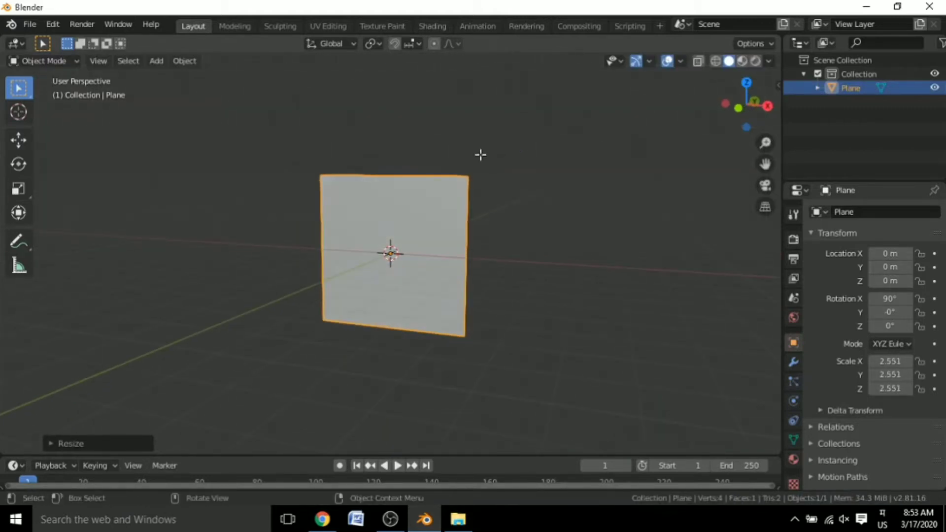
key("Tab")
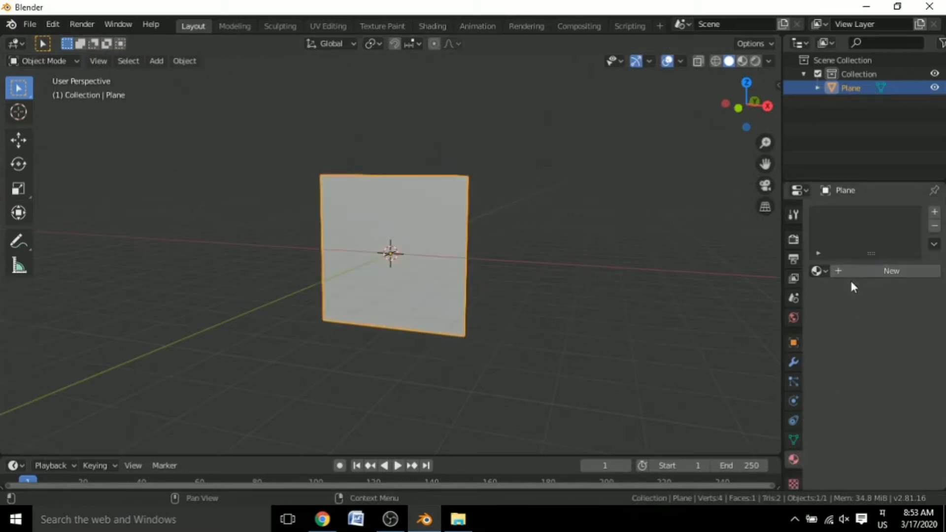
Create the Building material with the brick facade image as base colour and view the facade front-on
left_click(890, 270)
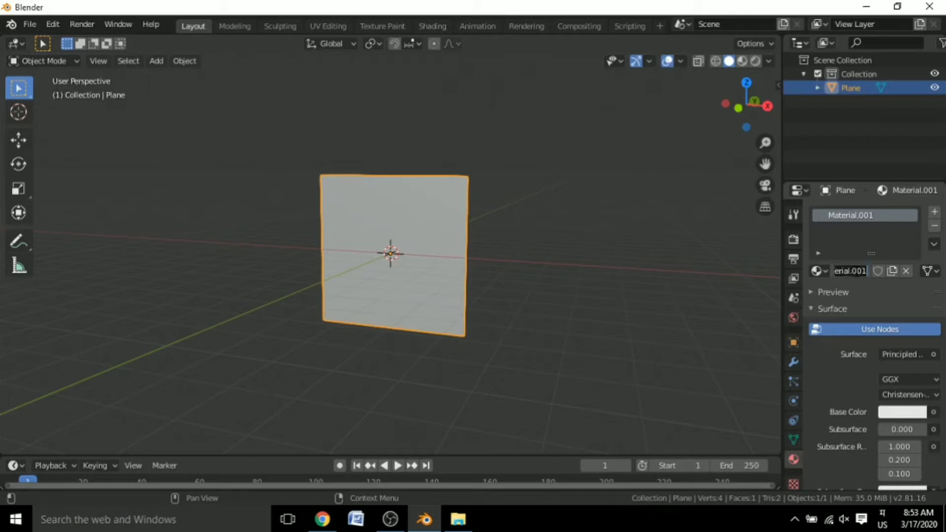
left_click(431, 25)
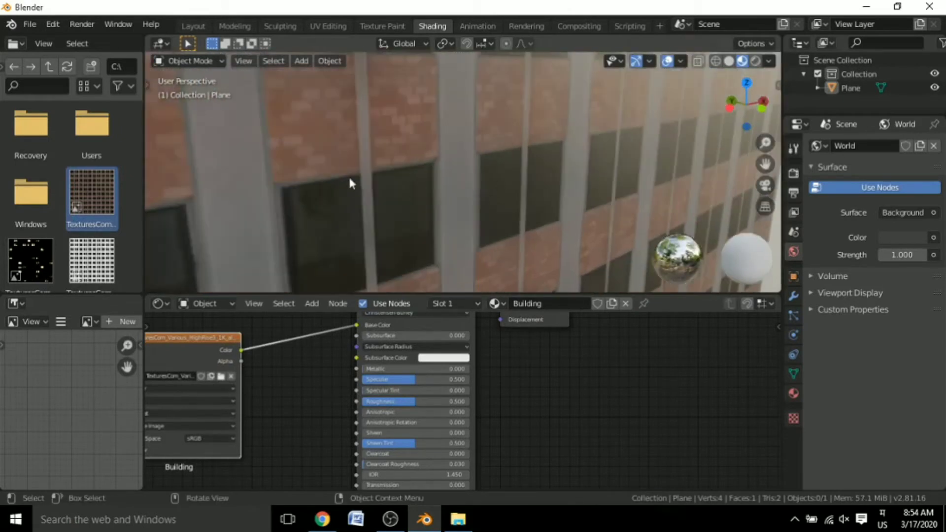
left_click(192, 26)
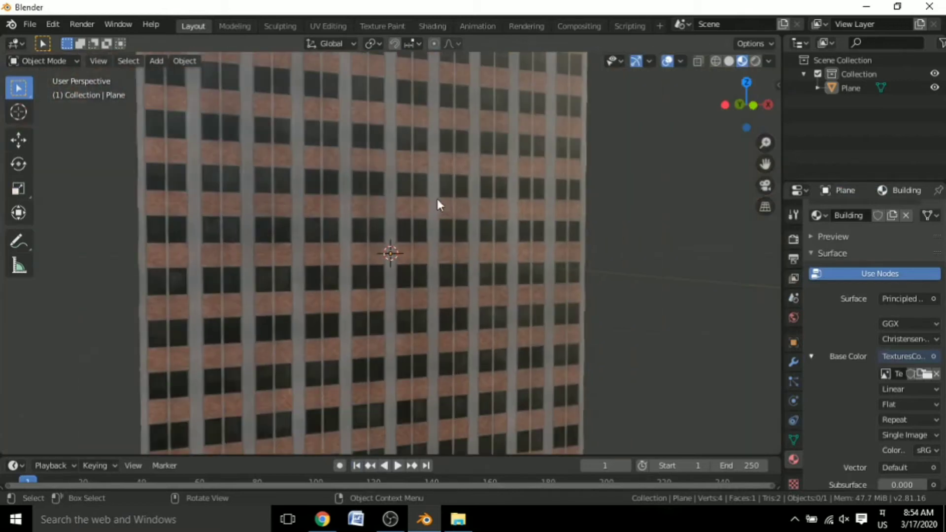
left_click_drag(439, 205, 391, 253)
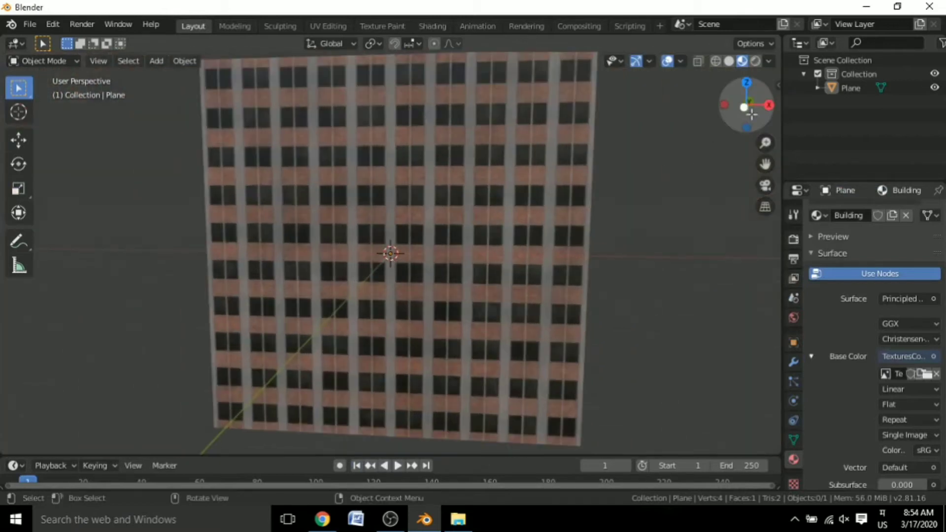
key("KP_1")
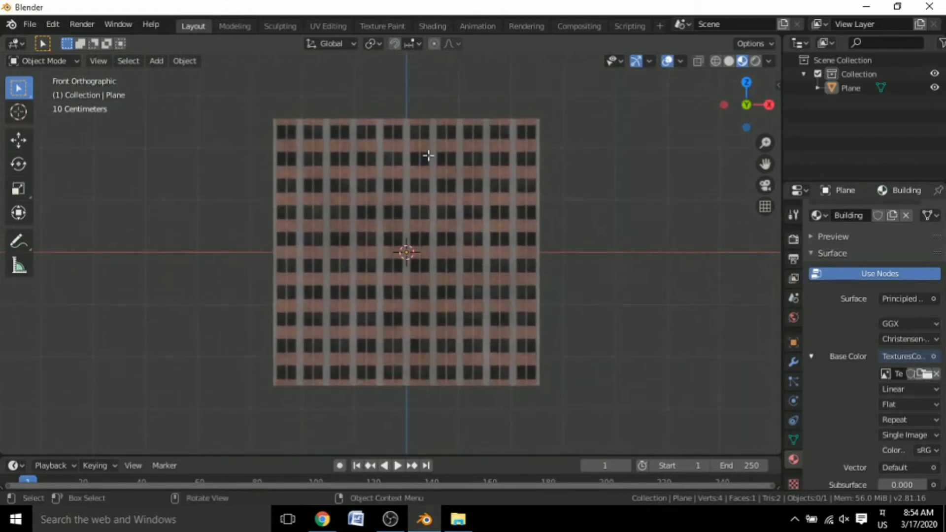
Extrude the facade's vertical column faces outward in Edit Mode to give the wall depth
key("Tab")
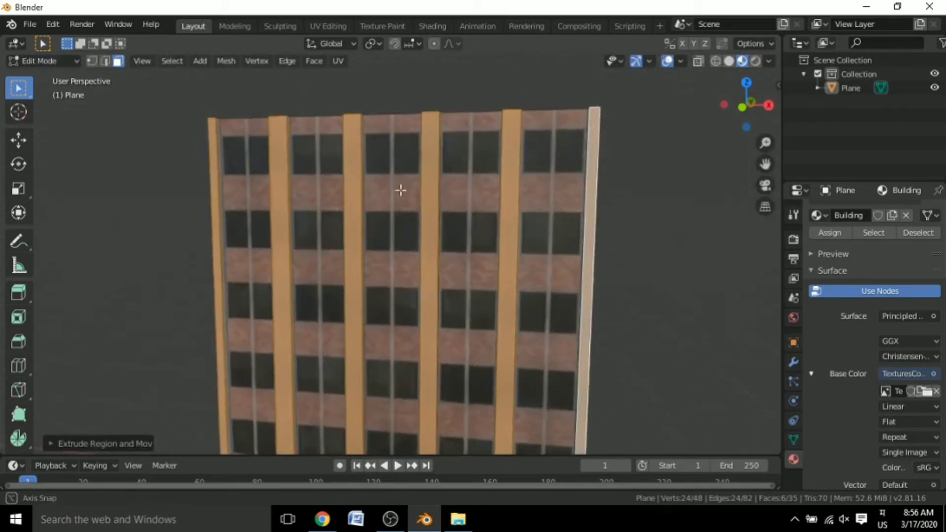
key("Tab")
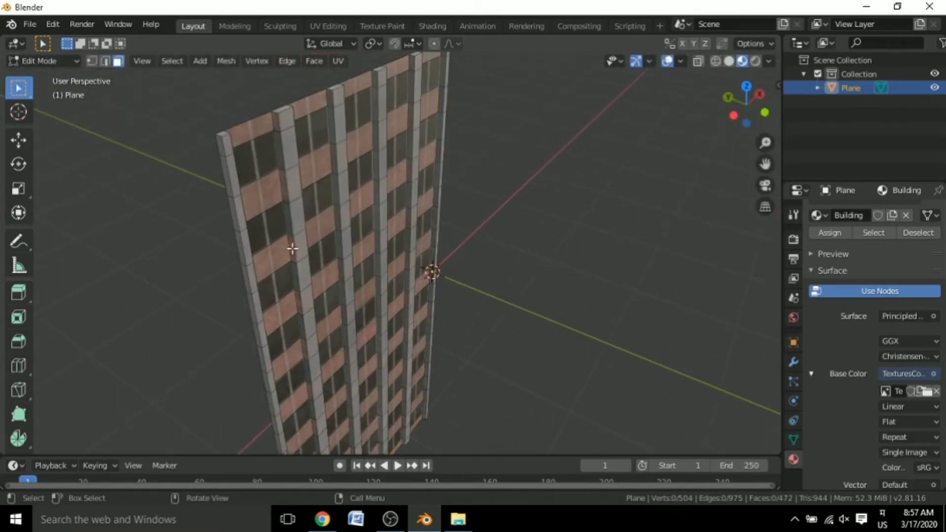
Extrude the horizontal brick bands between window rows into ledges and add a loop cut across them
left_click(253, 193)
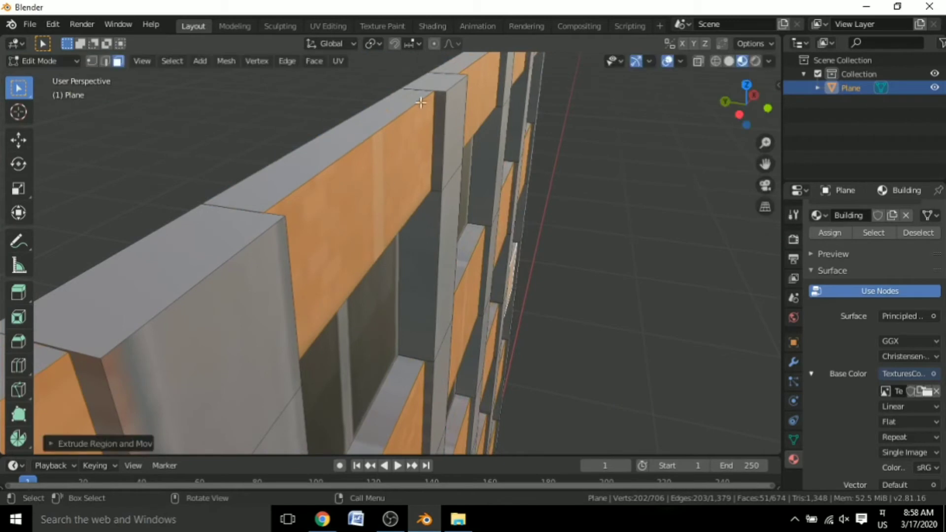
key("Tab")
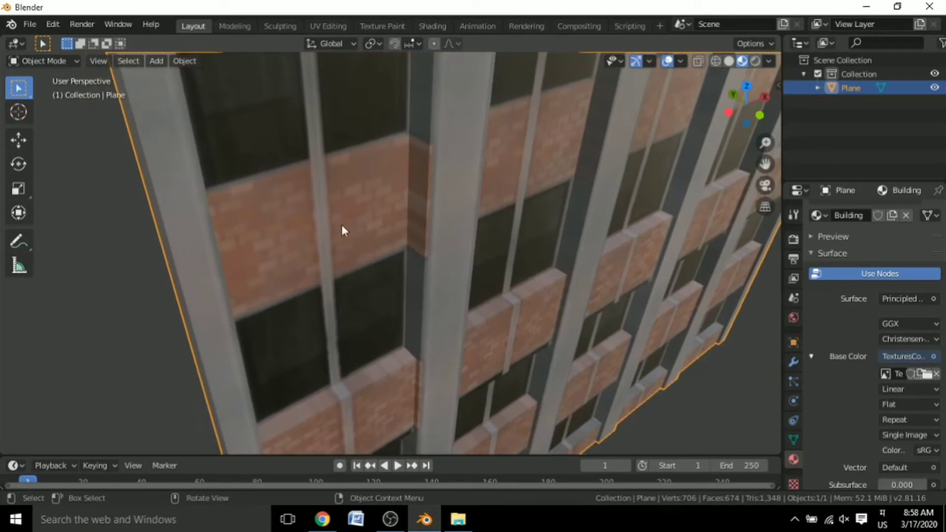
key("Tab")
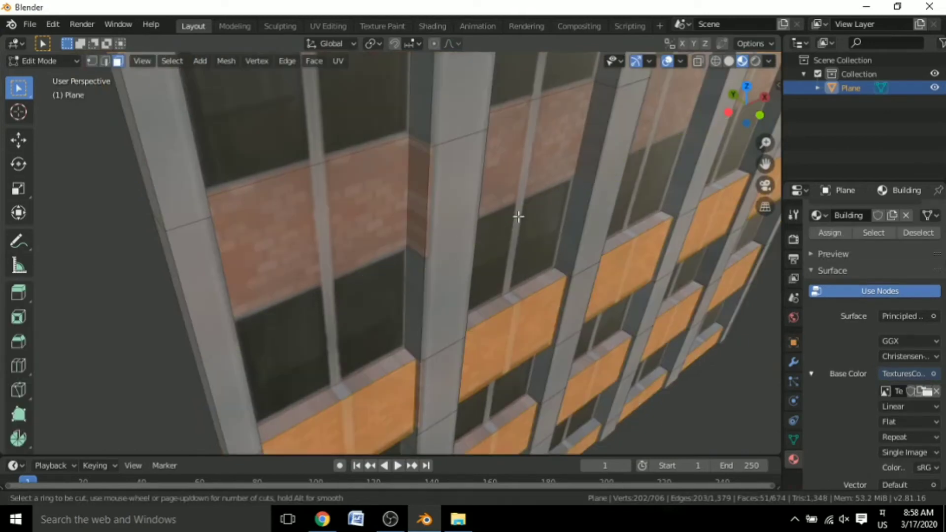
left_click_drag(519, 217, 404, 256)
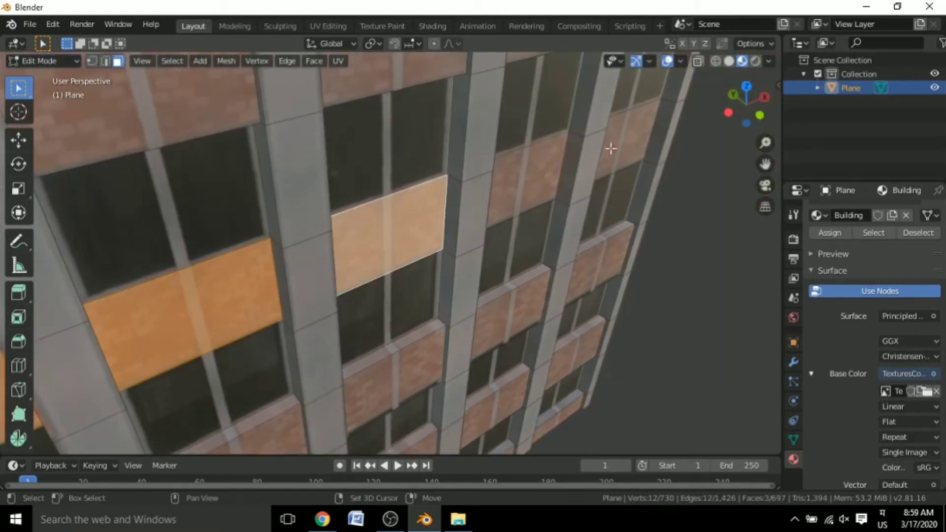
left_click(421, 43)
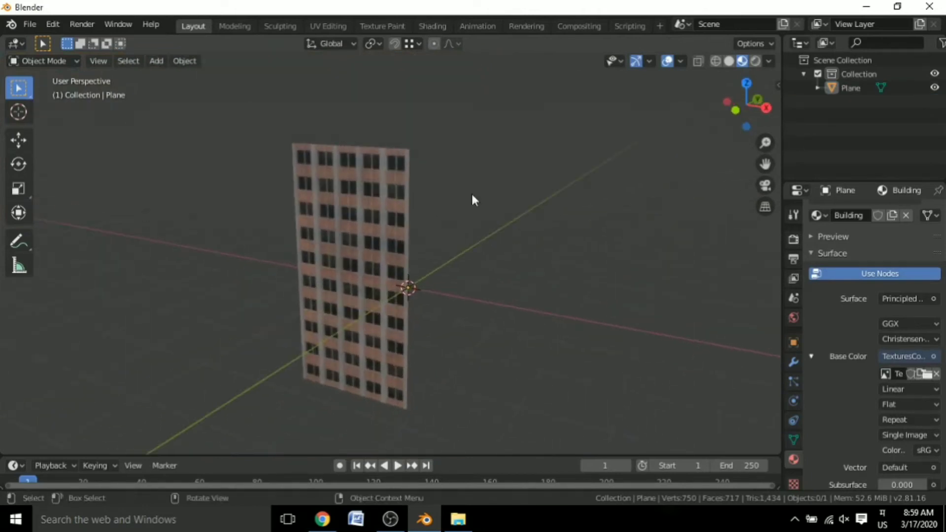
Feed the emissive window image into the Building material's Emission so scattered windows glow
left_click(279, 25)
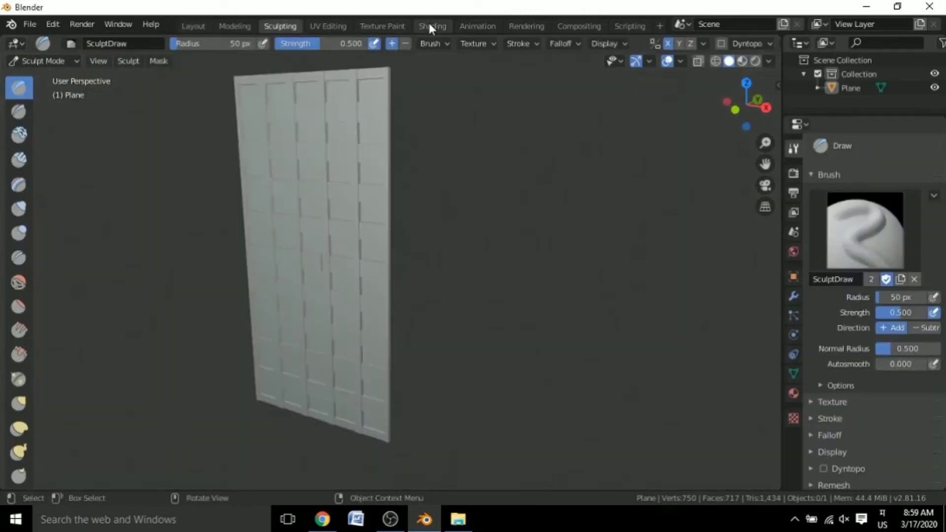
left_click(431, 26)
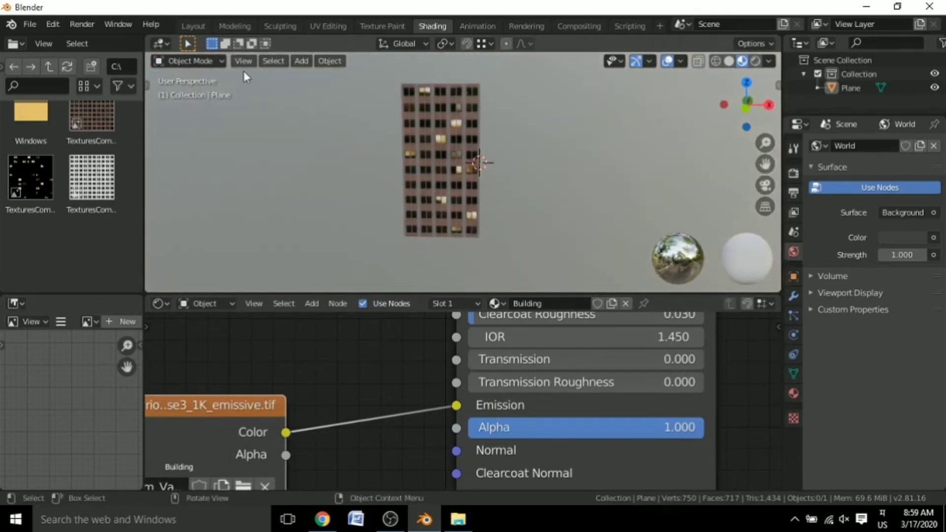
left_click(192, 26)
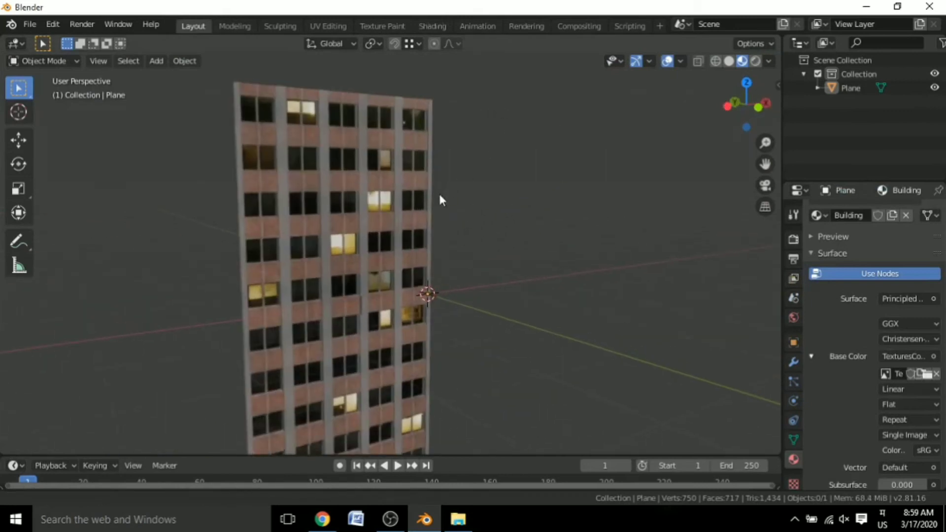
Duplicate and join the facade into a four-sided tower with a ground plane beneath it
scroll("down", 3)
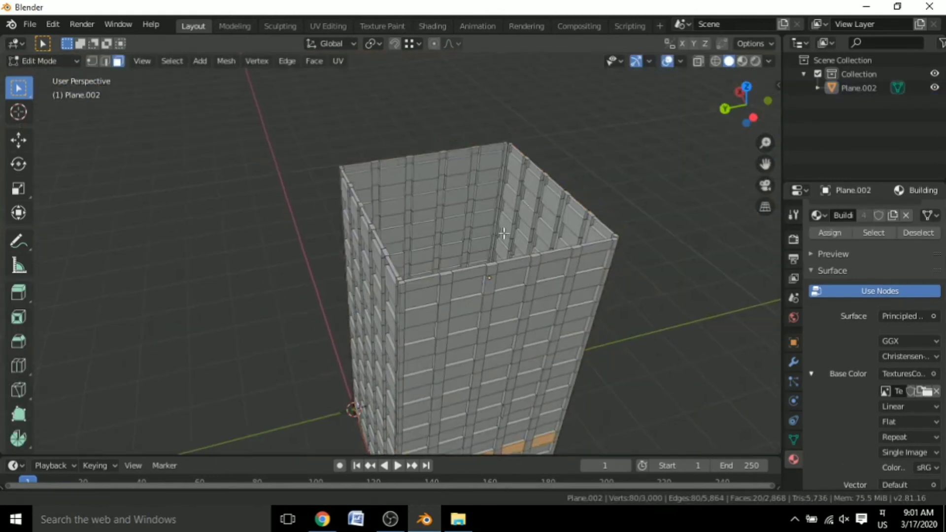
key("Tab")
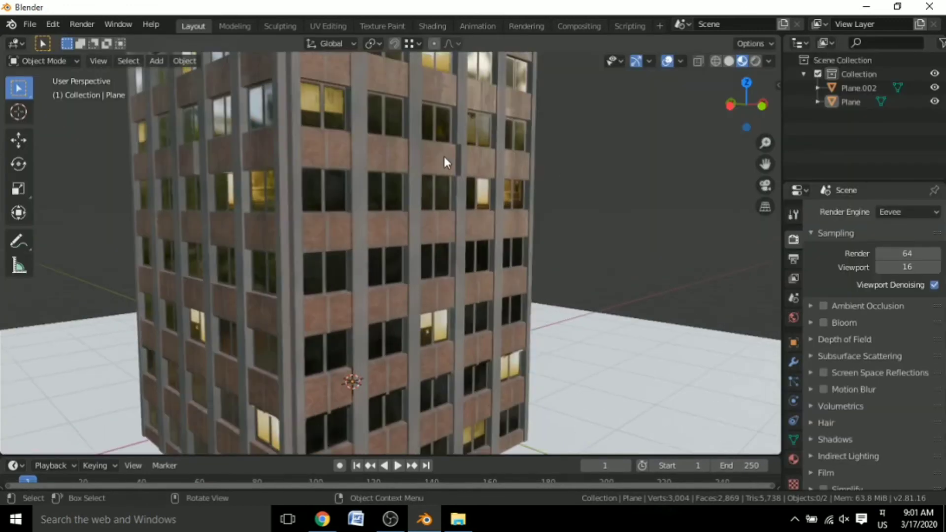
Enable Ambient Occlusion and Bloom in the Eevee render settings
scroll("down", 3)
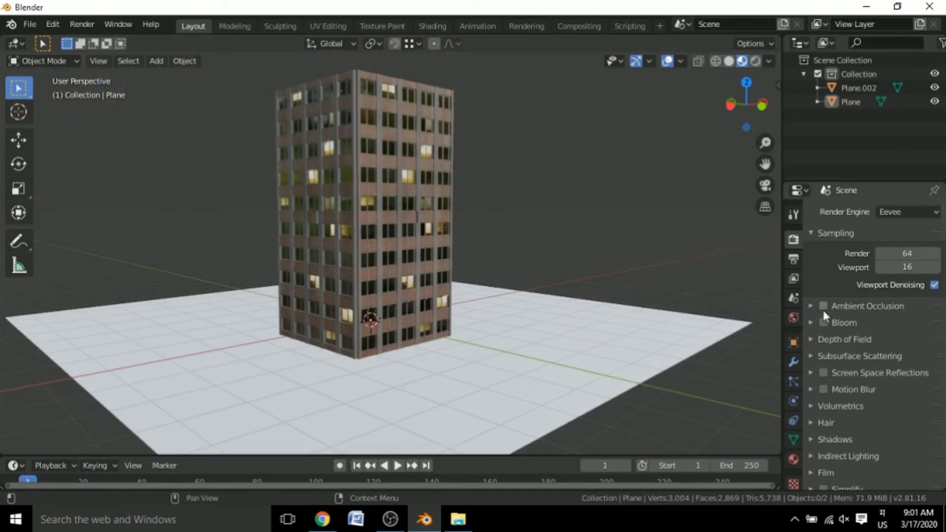
left_click(823, 305)
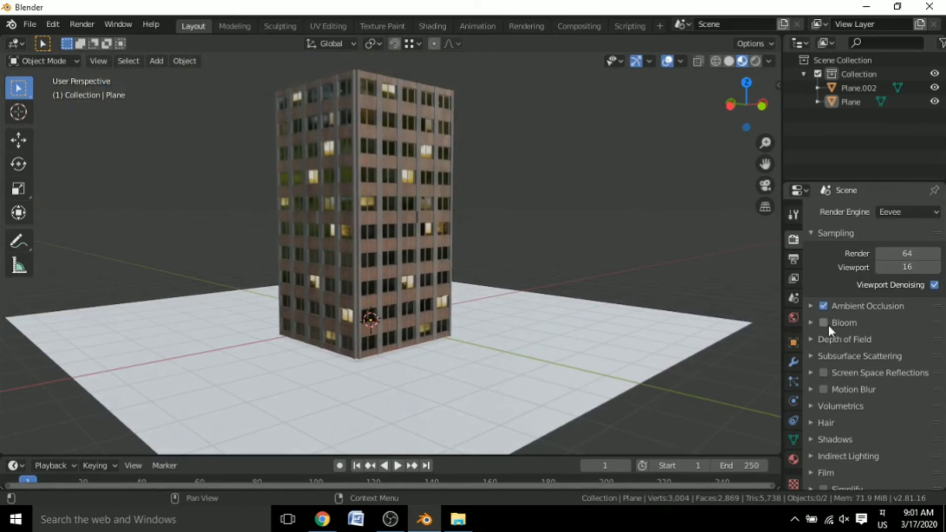
left_click(822, 323)
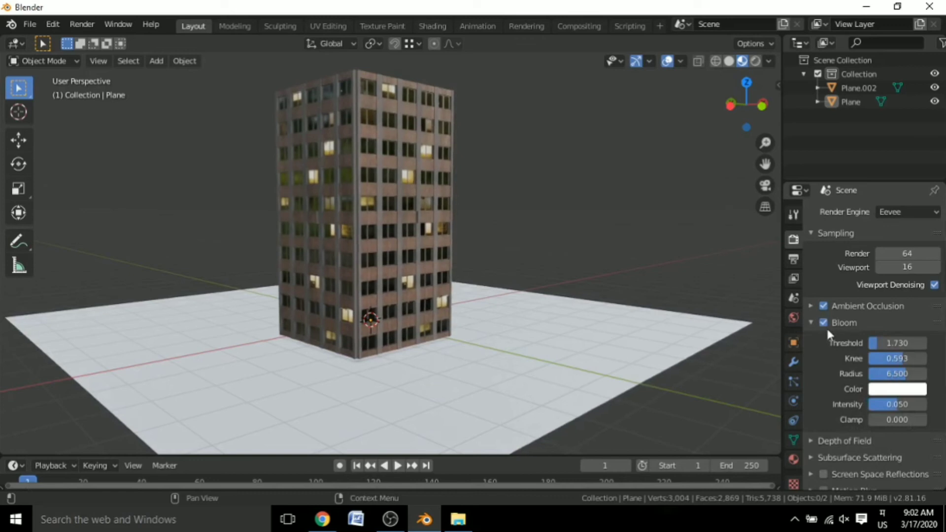
left_click(810, 322)
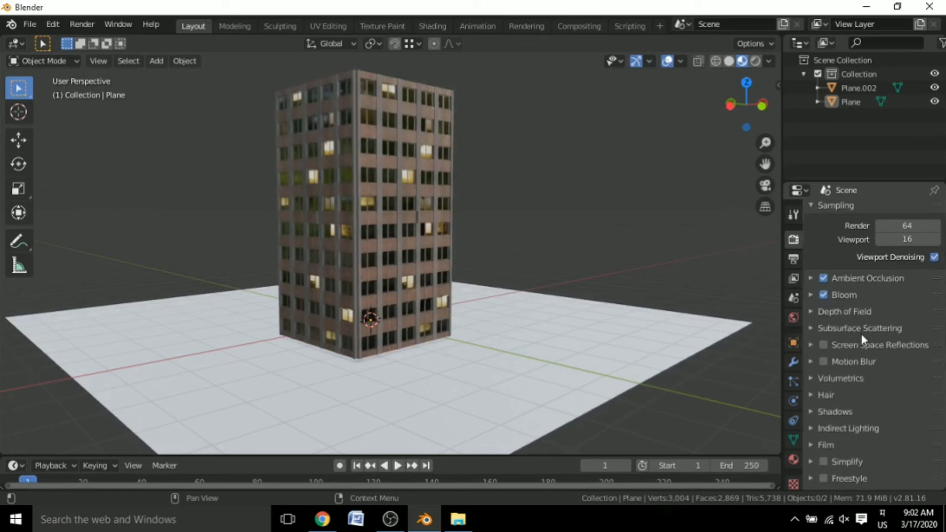
left_click(810, 410)
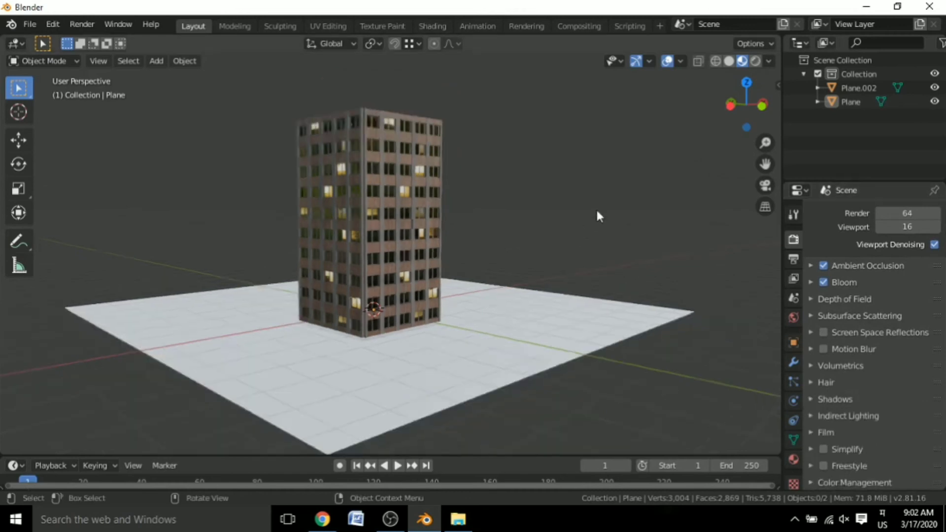
Add a sun light at strength 10 and rotate it so the tower's shadow falls across the ground
left_click_drag(600, 216, 570, 184)
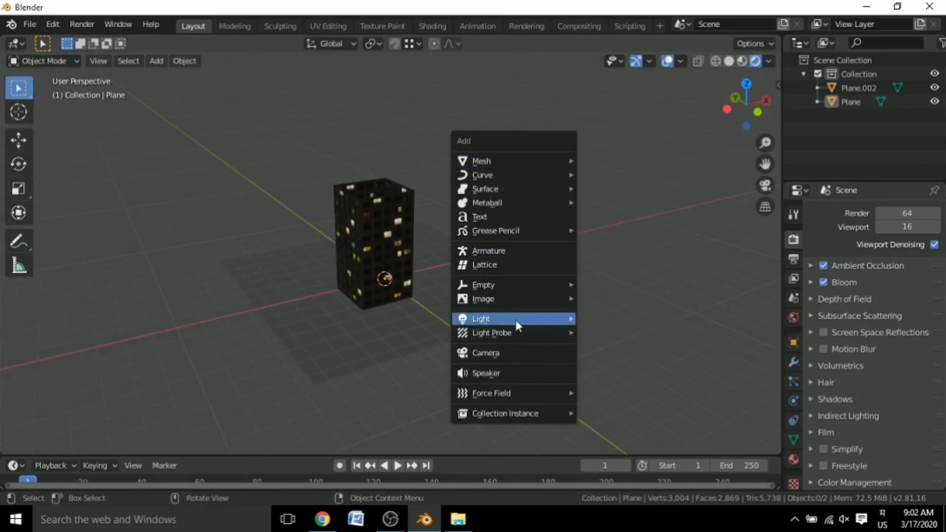
left_click(481, 318)
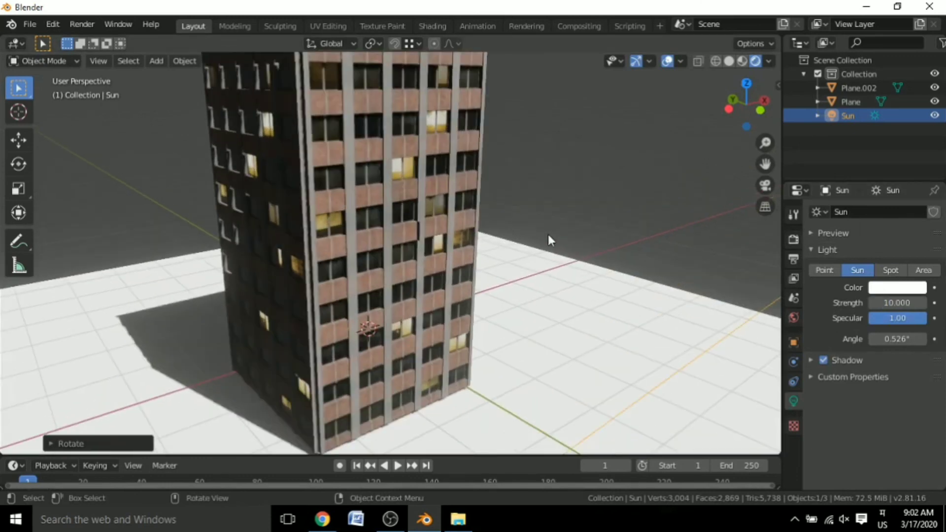
left_click_drag(549, 240, 555, 218)
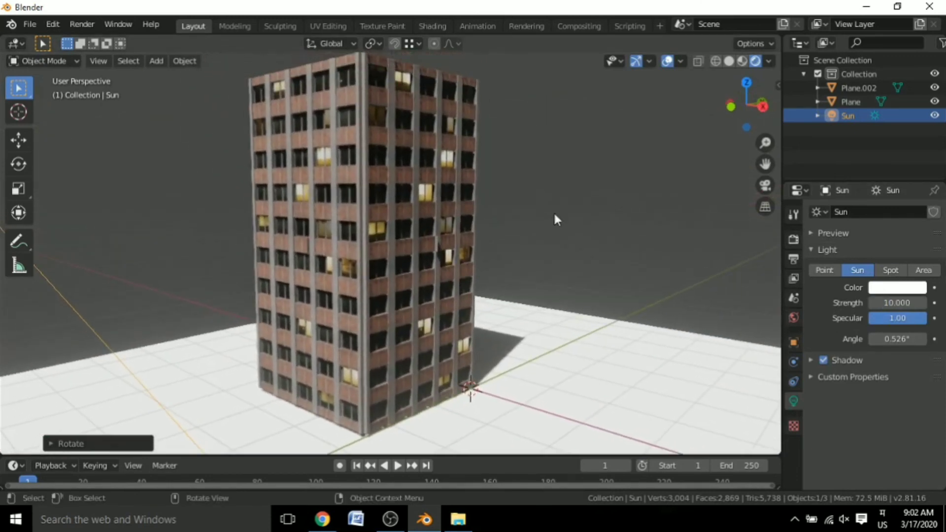
left_click(156, 61)
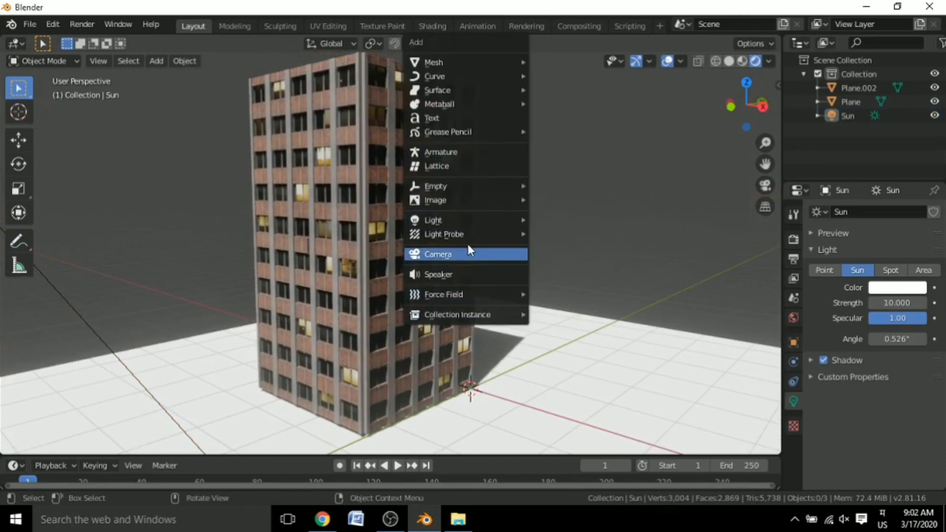
Add a camera aligned to the view and move it so the tower fits in frame
left_click(439, 254)
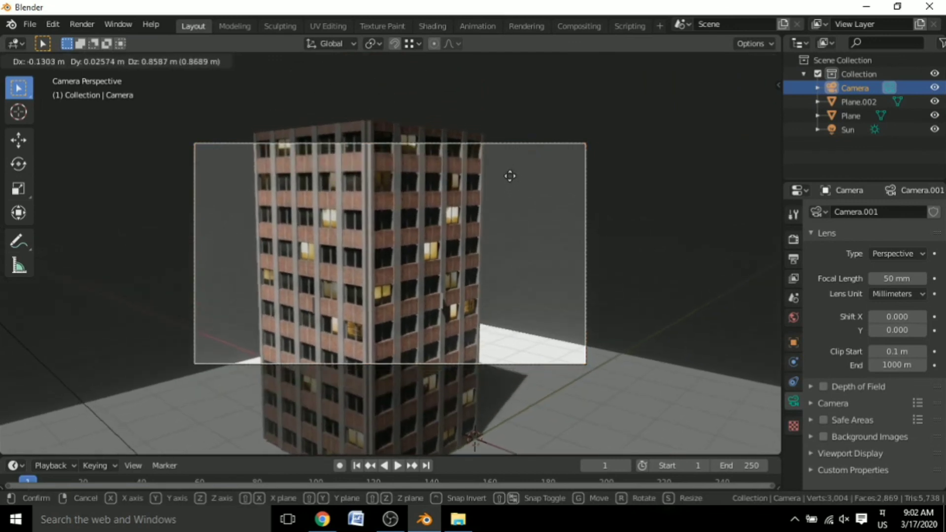
left_click(509, 176)
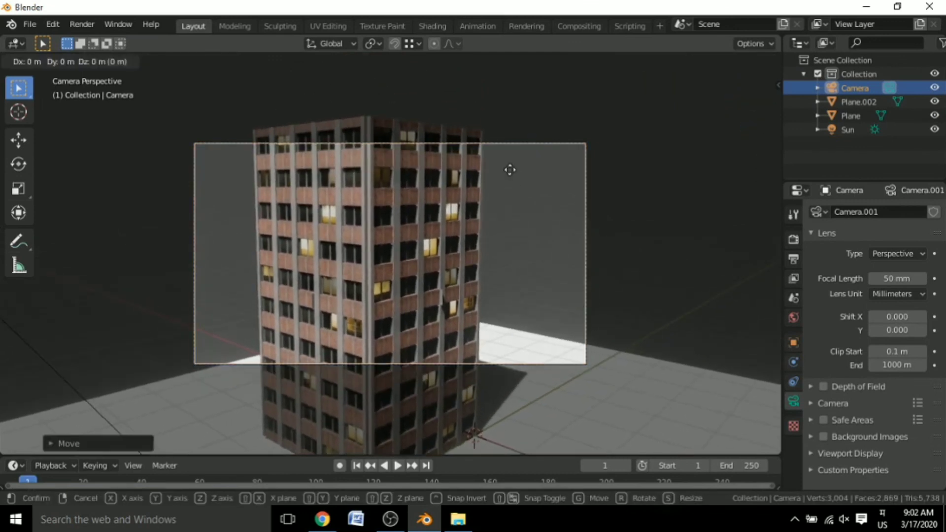